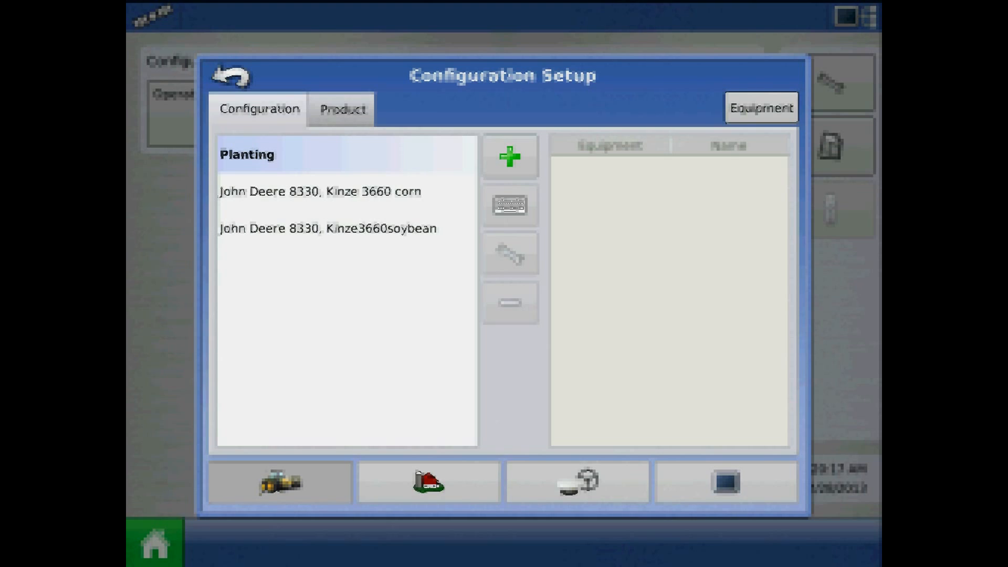
- Open Seed Monitor setup from the John Deere 8330, Kinze3660soybean configuration's settings
click(328, 228)
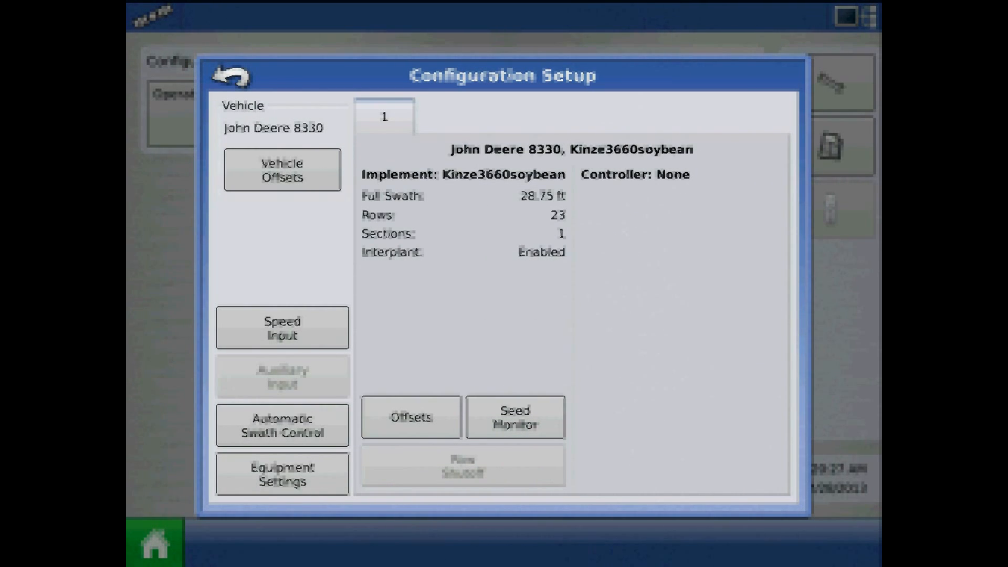
click(514, 417)
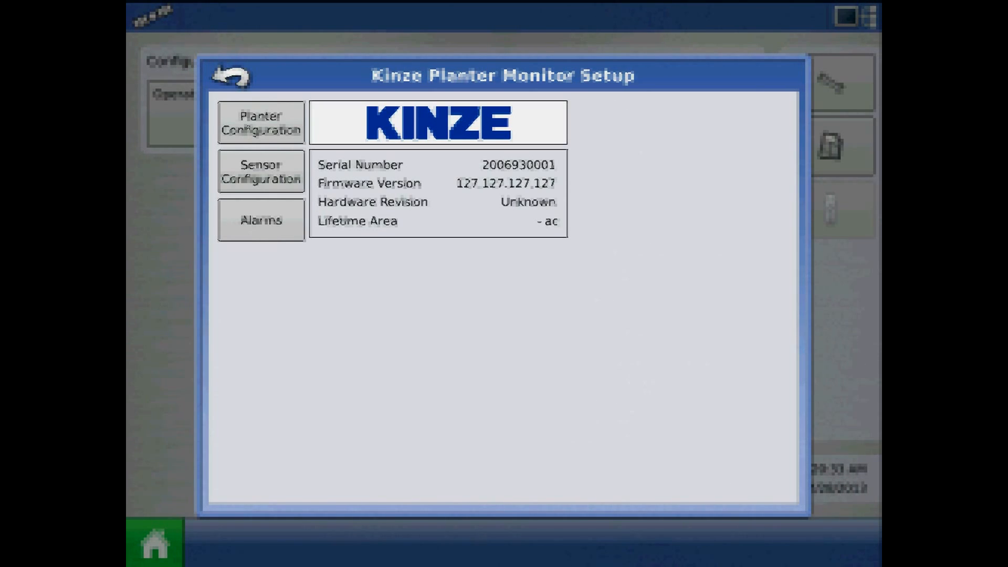
- In Planter Configuration keep 11 front and 12 rear units and raise EdgeVac sensors to 2
click(260, 121)
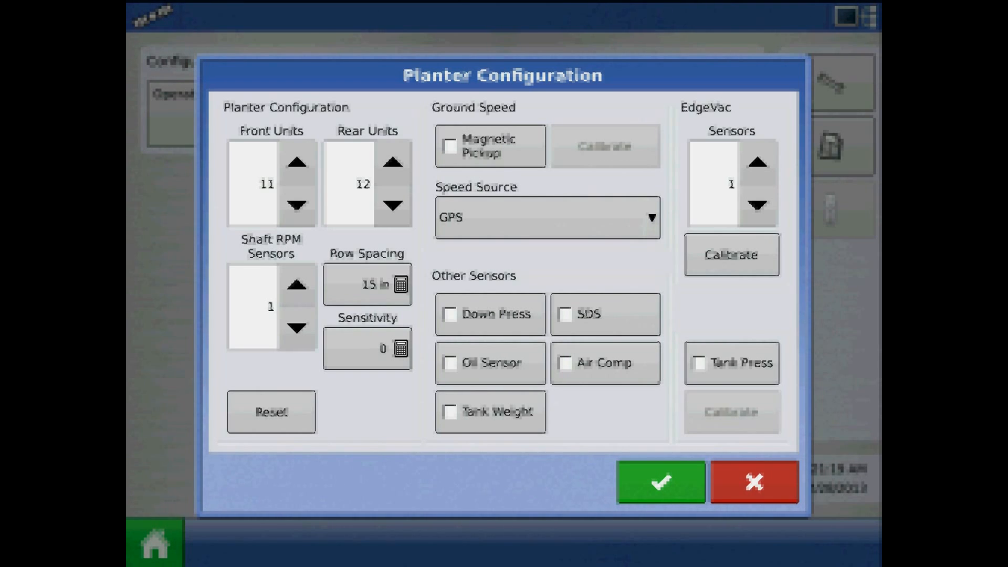
click(757, 163)
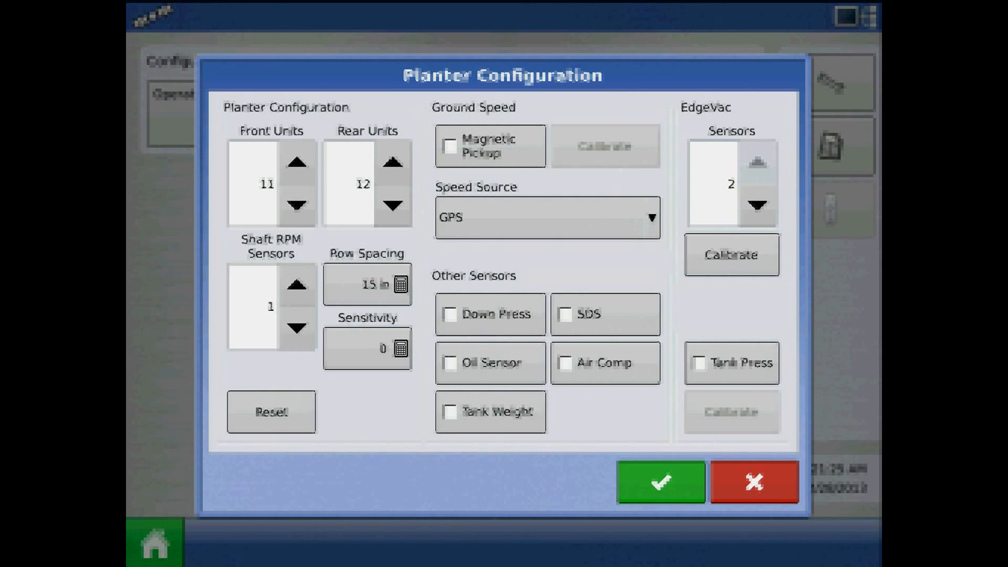
- Accept the planter configuration, bringing up the Configuration changed muxbus notice
click(659, 482)
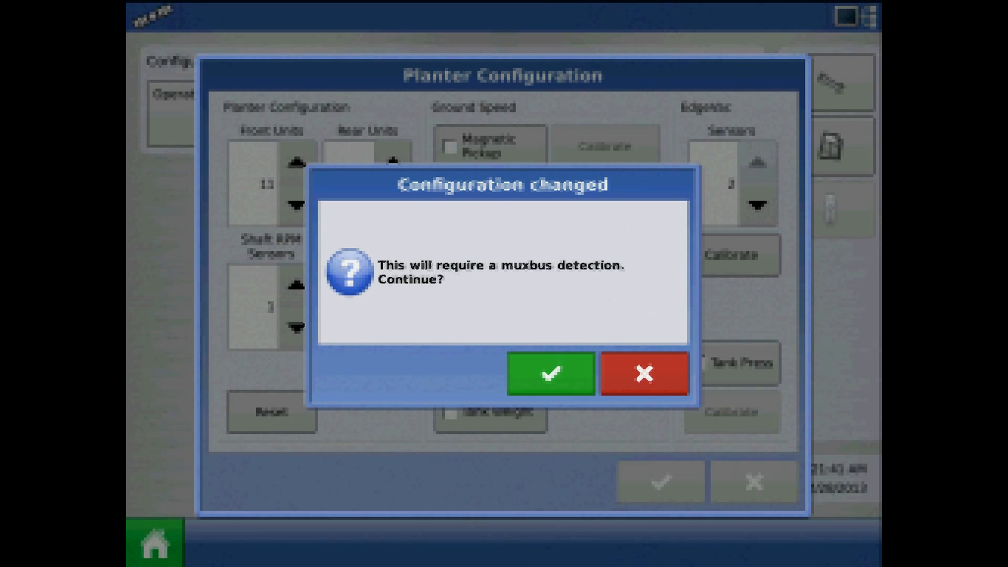
- Run muxbus detection until all row, shaft and vacuum sensors show OK, then accept the results
click(549, 374)
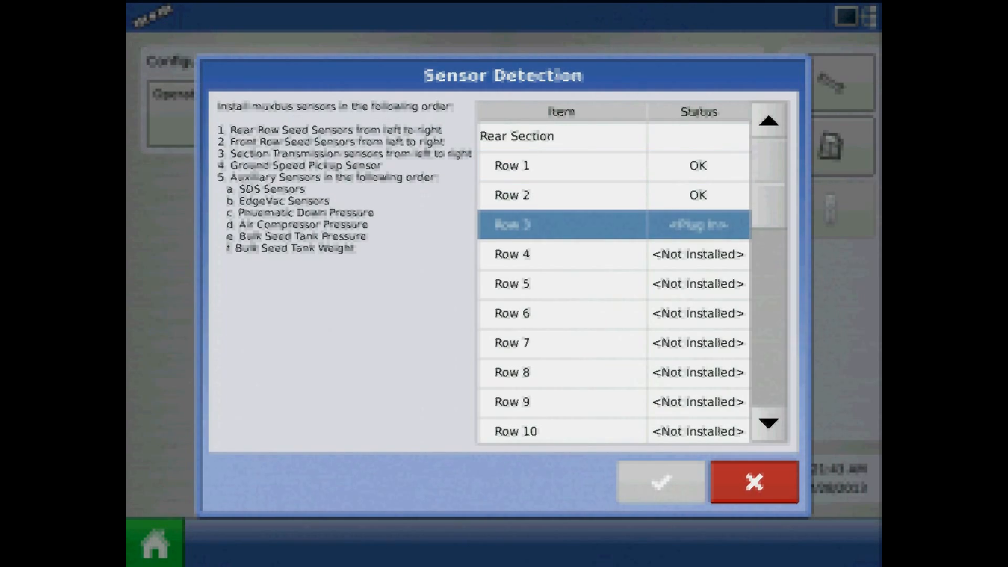
scroll(down, 3)
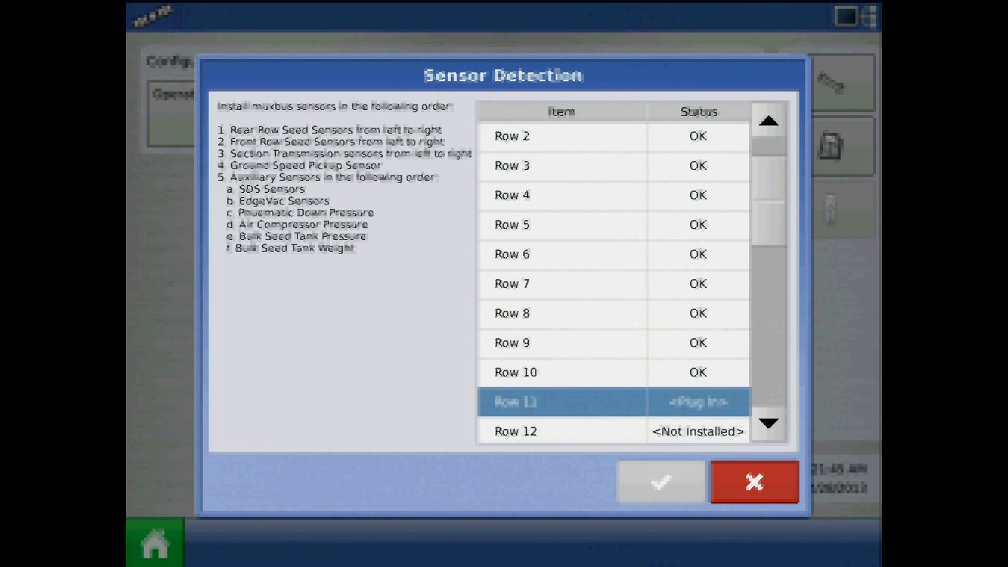
scroll(down, 3)
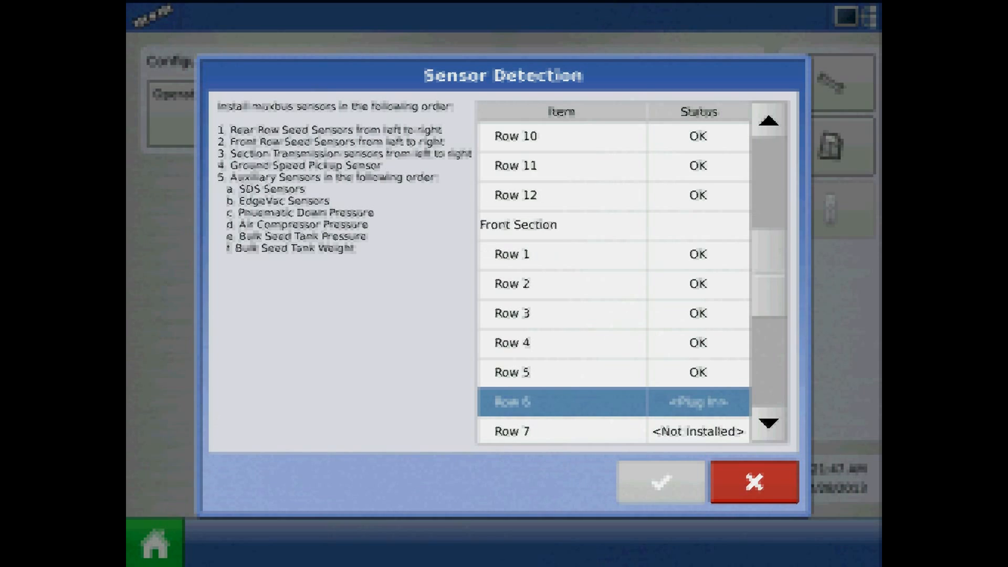
scroll(down, 3)
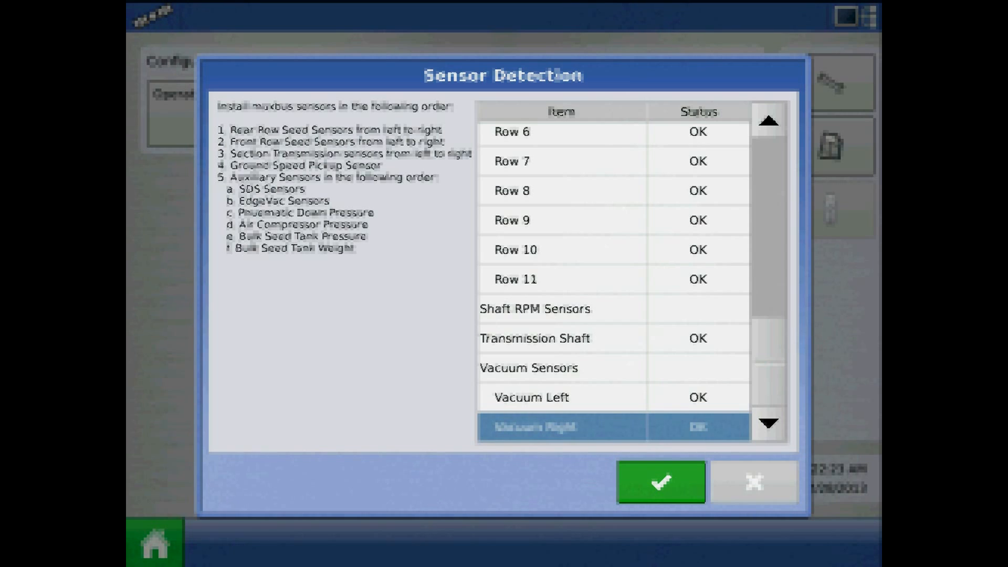
click(658, 481)
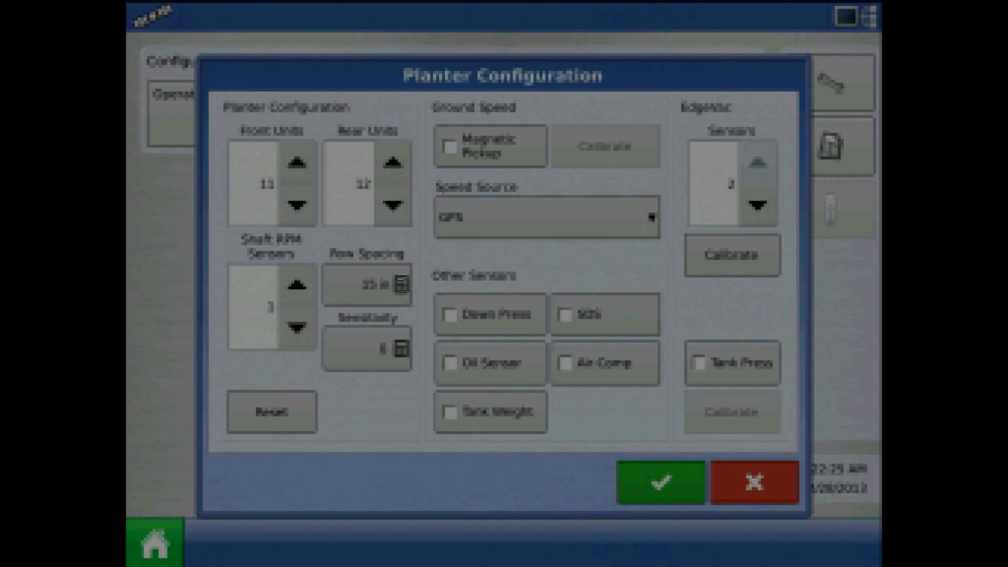